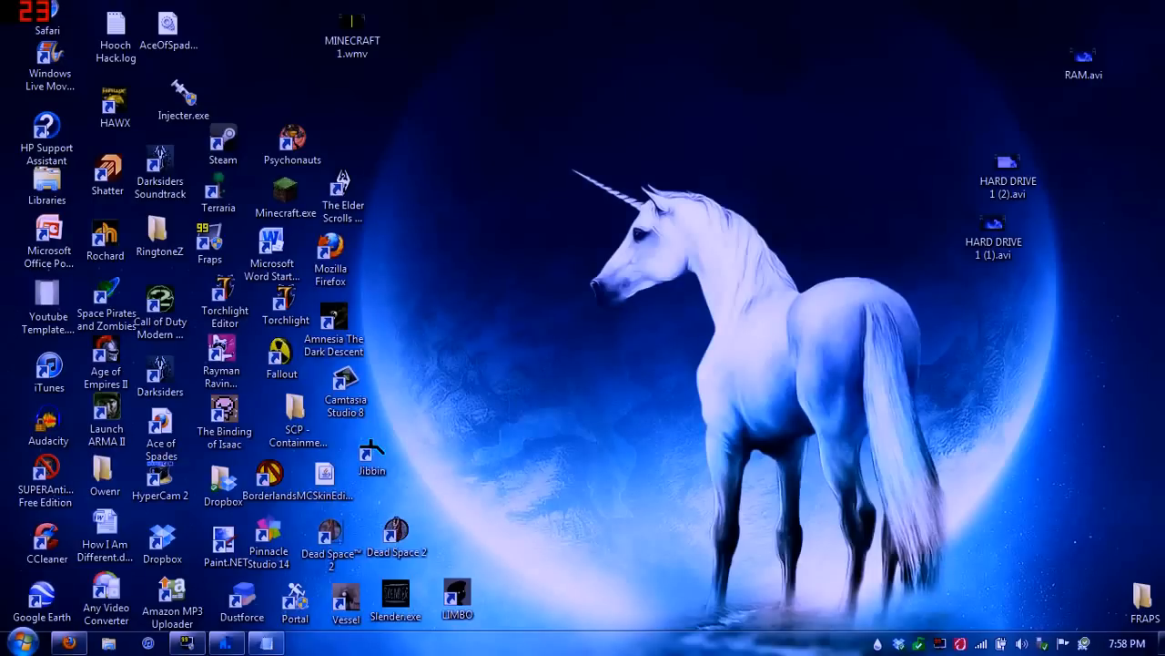
- Locate FXSAPIDebugLogFile.txt in the Temp folder and attempt to delete it, cancelling the file-in-use warning
left_click(19, 641)
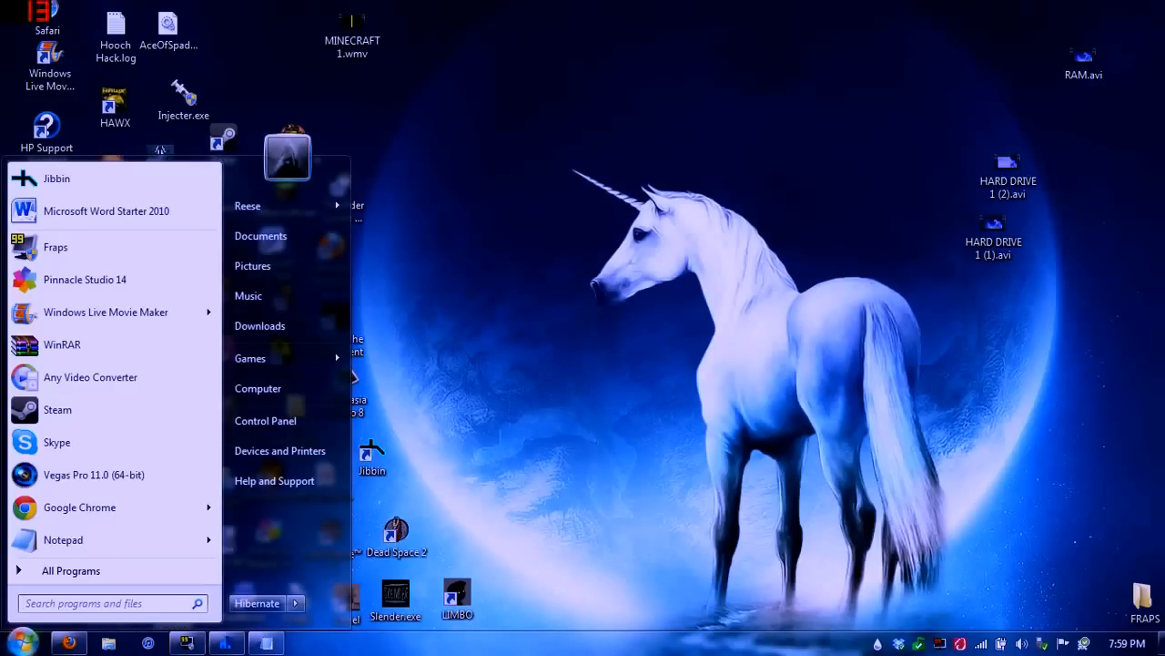
type("%temp")
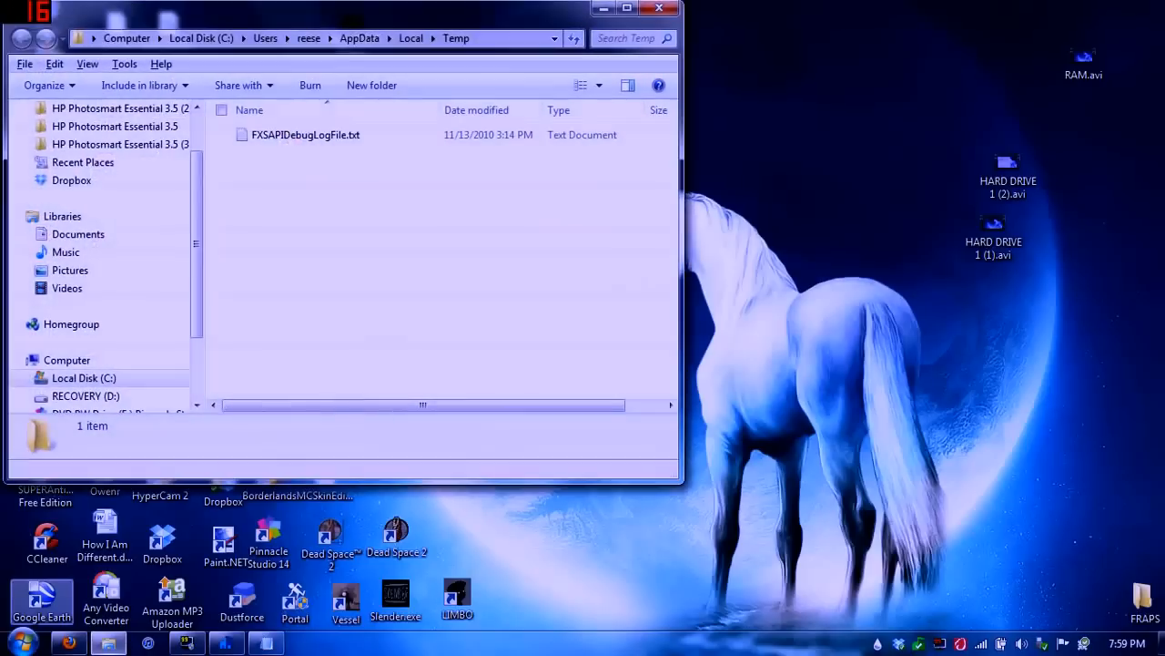
left_click(305, 135)
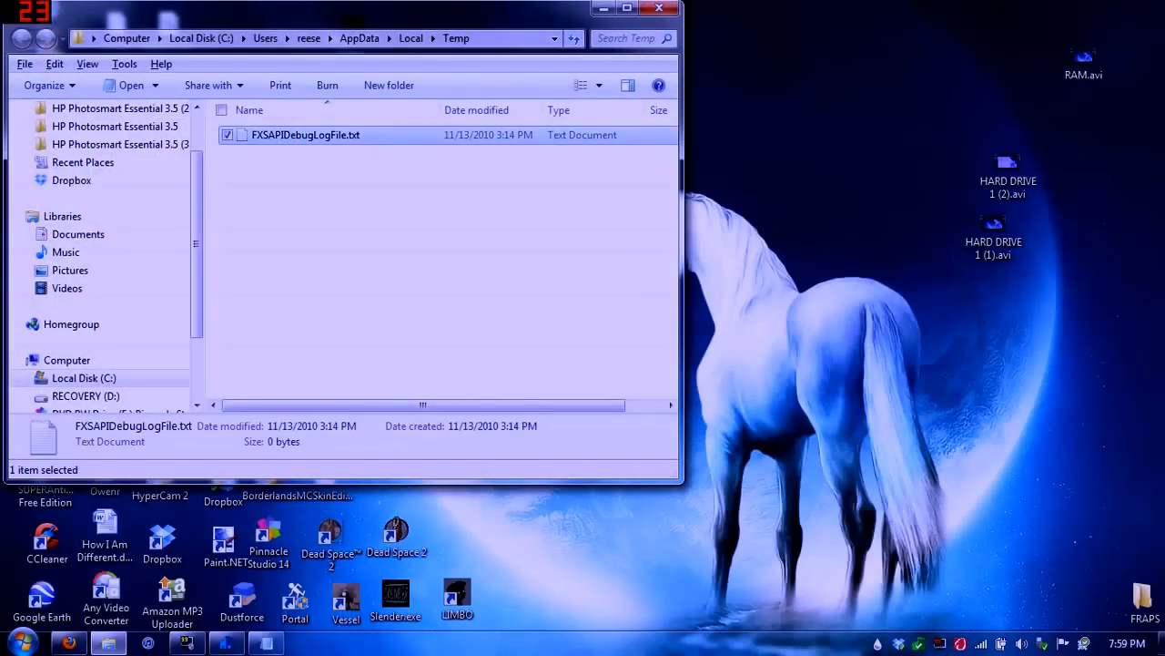
right_click(306, 135)
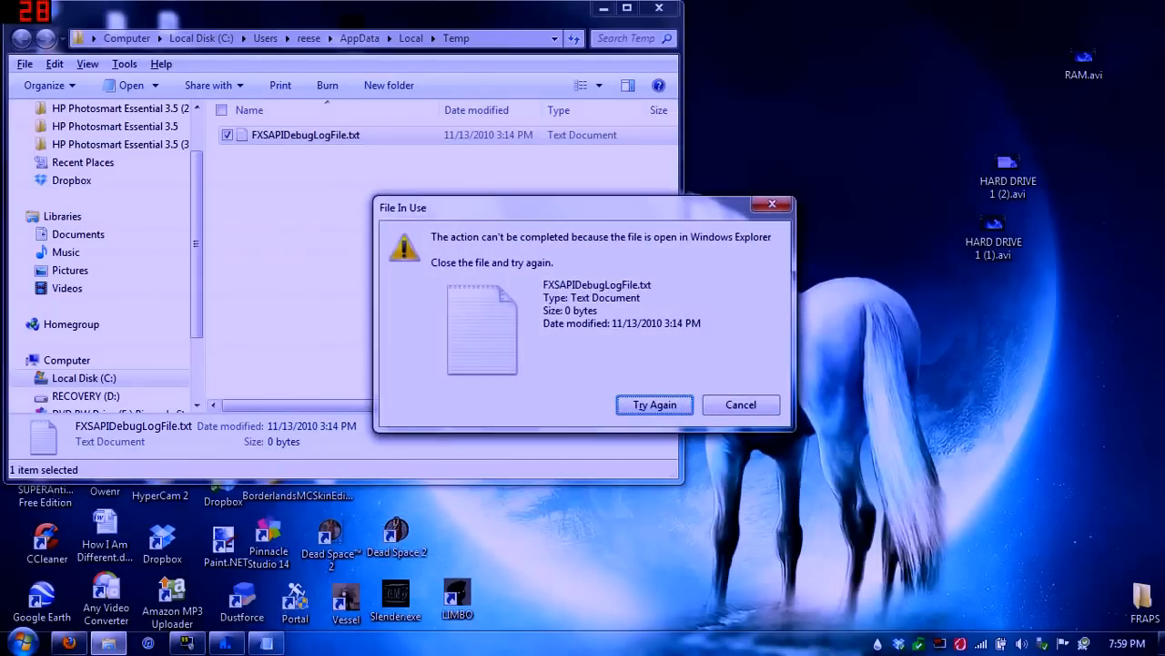
left_click(739, 404)
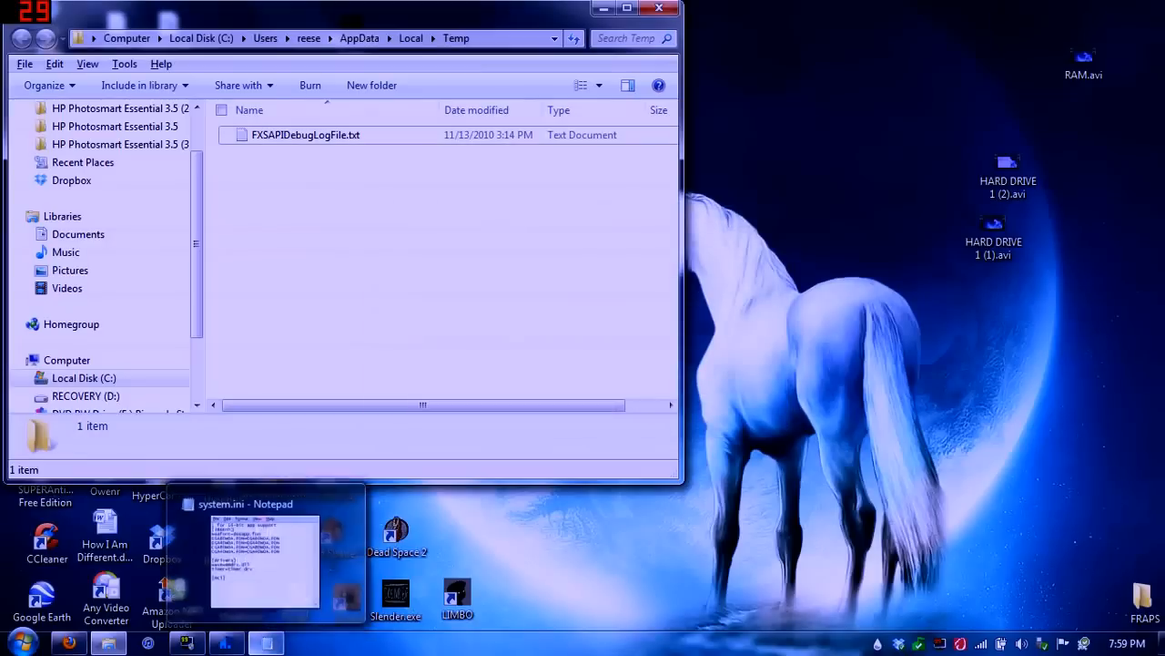
left_click(264, 503)
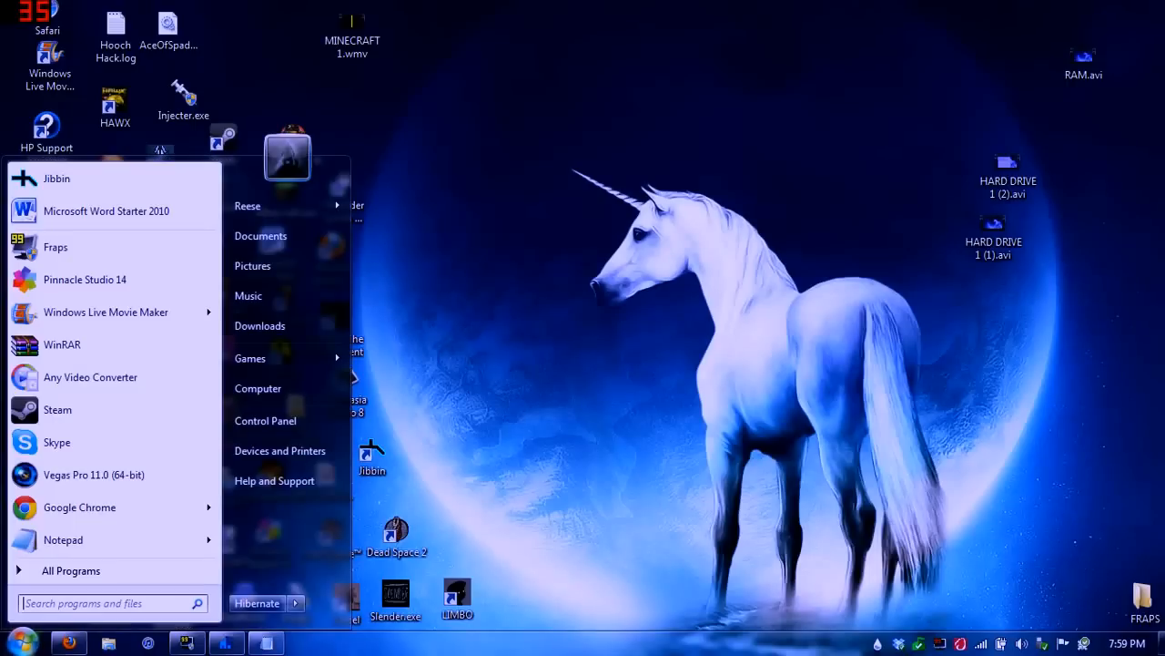
type("s")
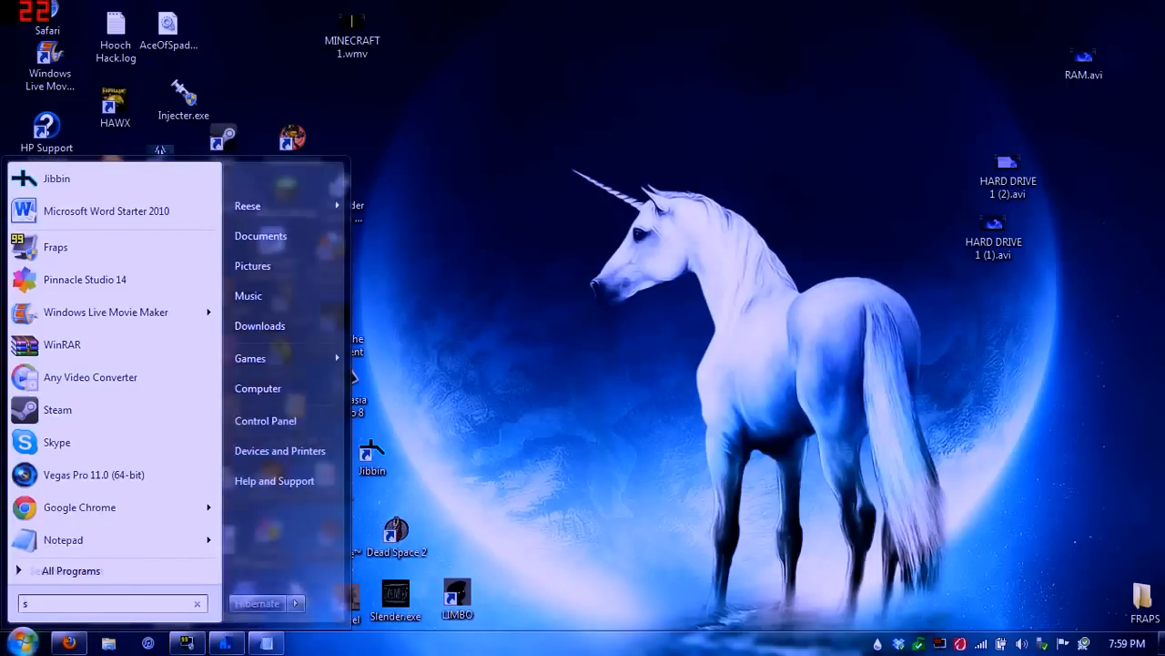
type("ystem.ini")
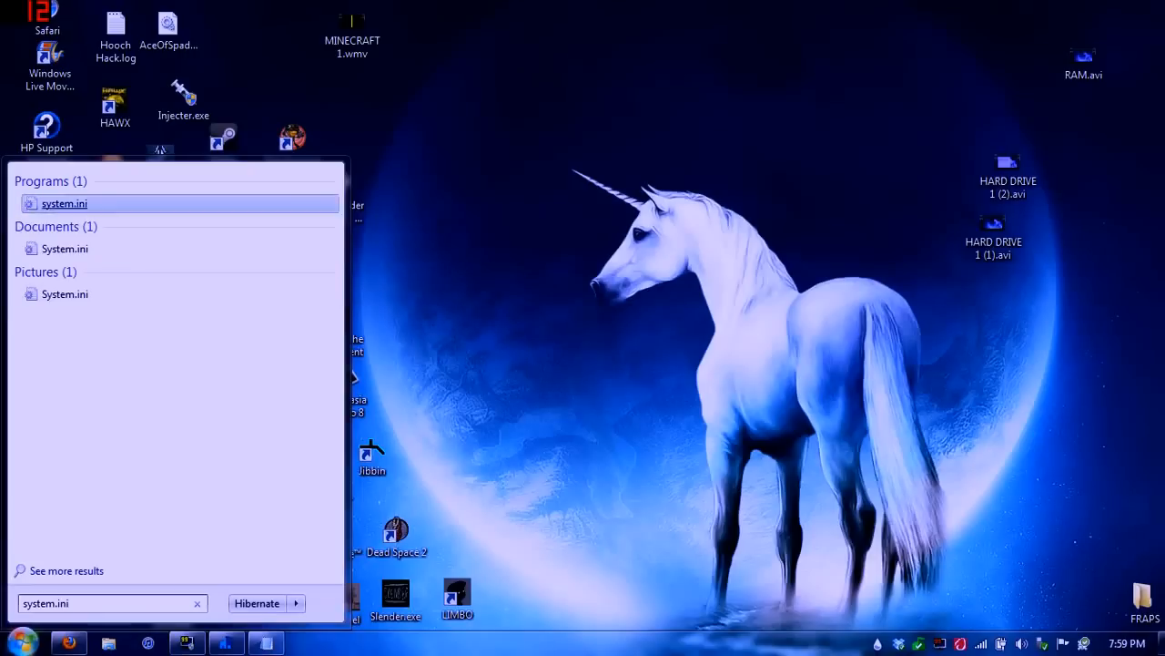
left_click(65, 204)
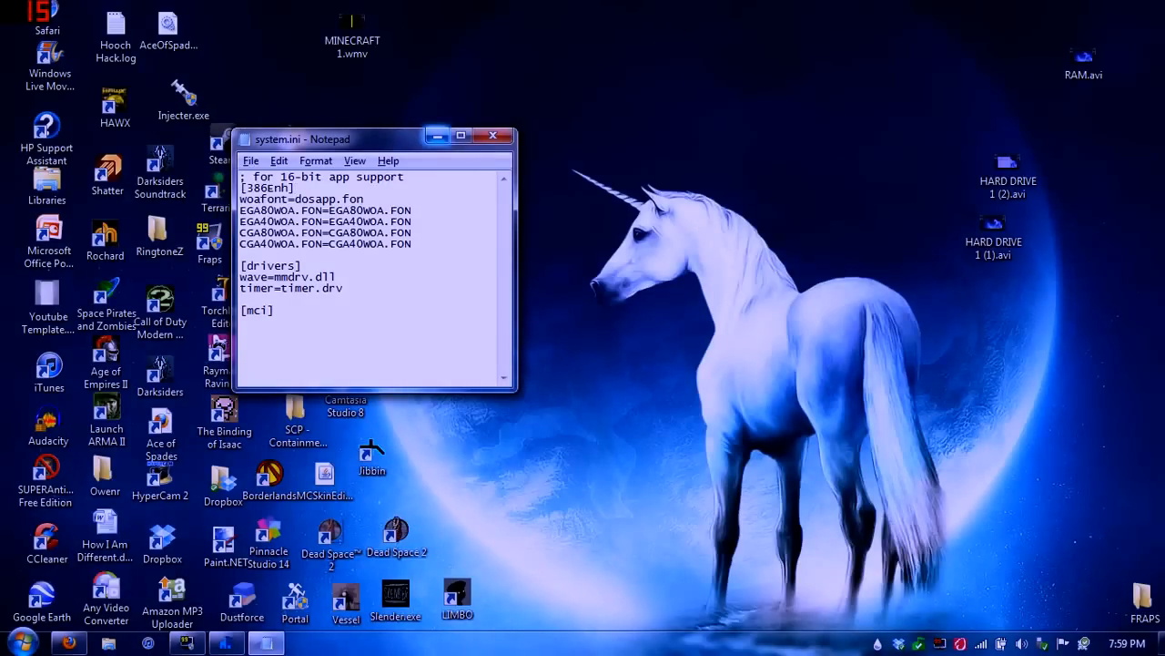
left_click(461, 135)
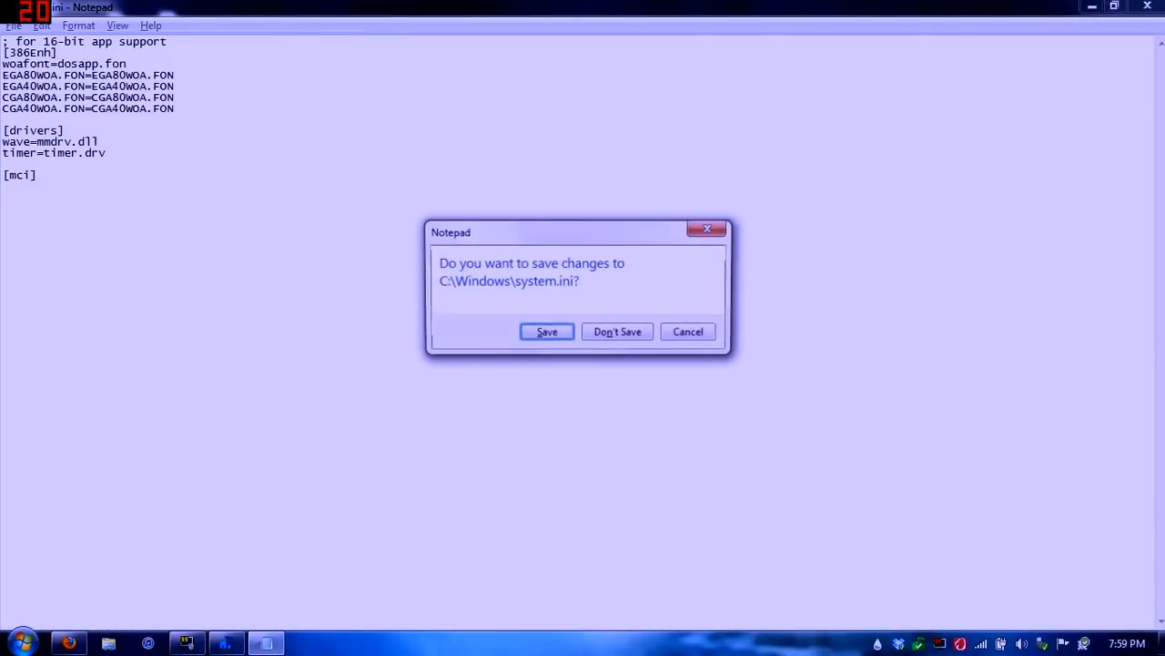
left_click(617, 331)
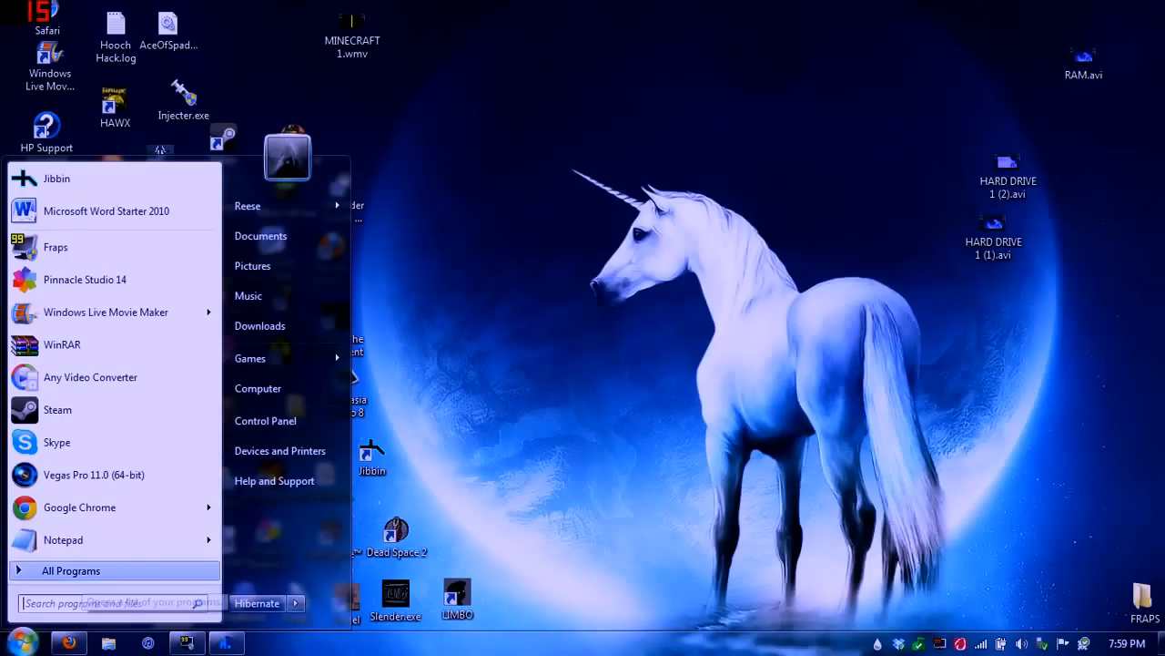
- Launch System Configuration from a 'syst' search and reach the advanced boot options
type("system con")
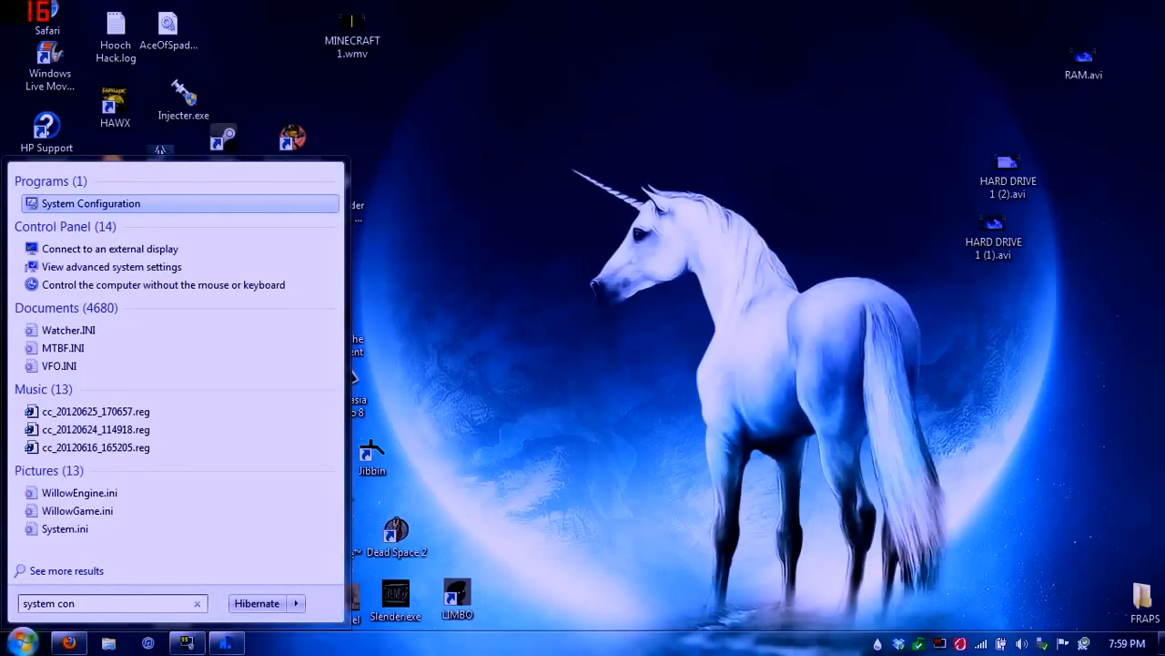
left_click(91, 204)
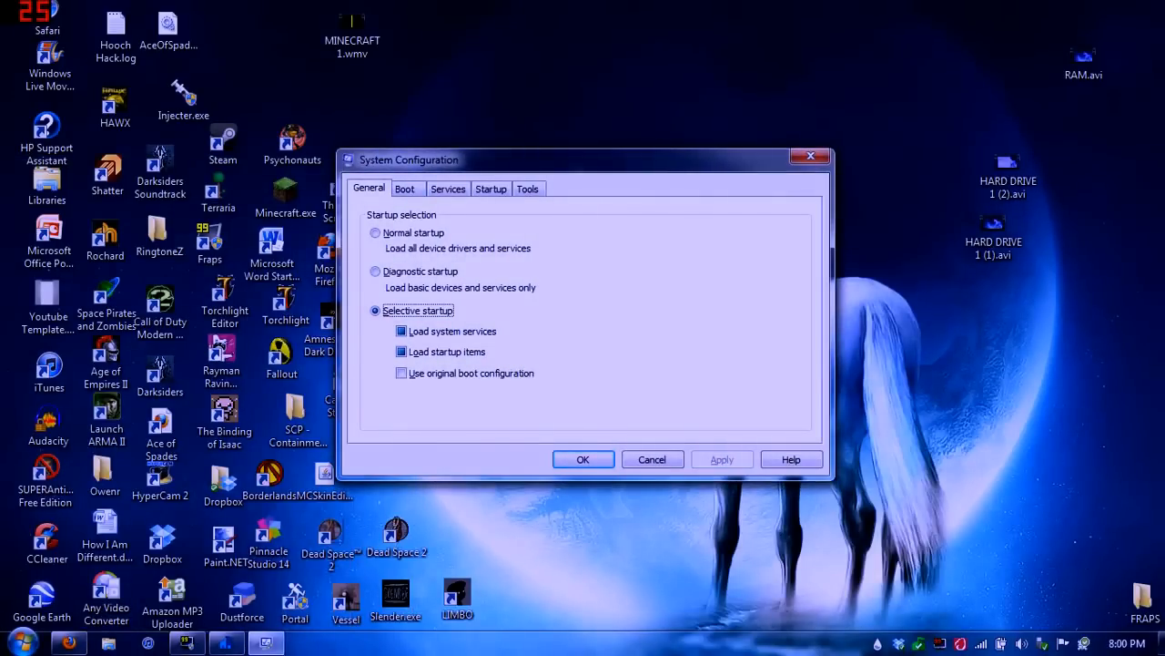
left_click(405, 188)
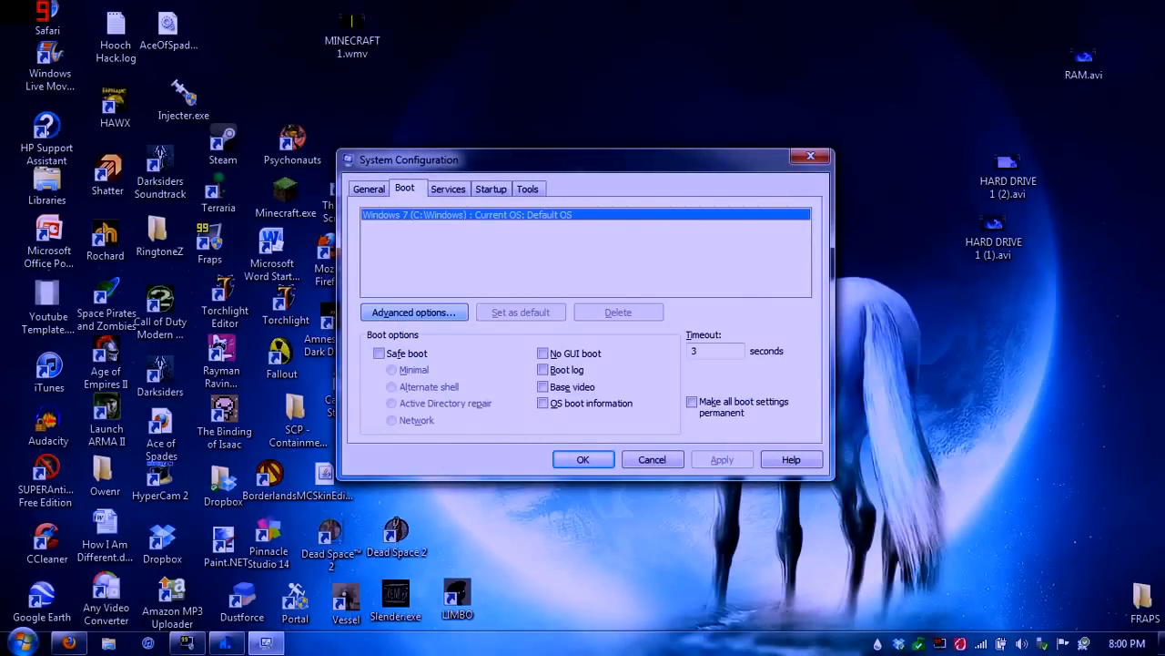
left_click(415, 313)
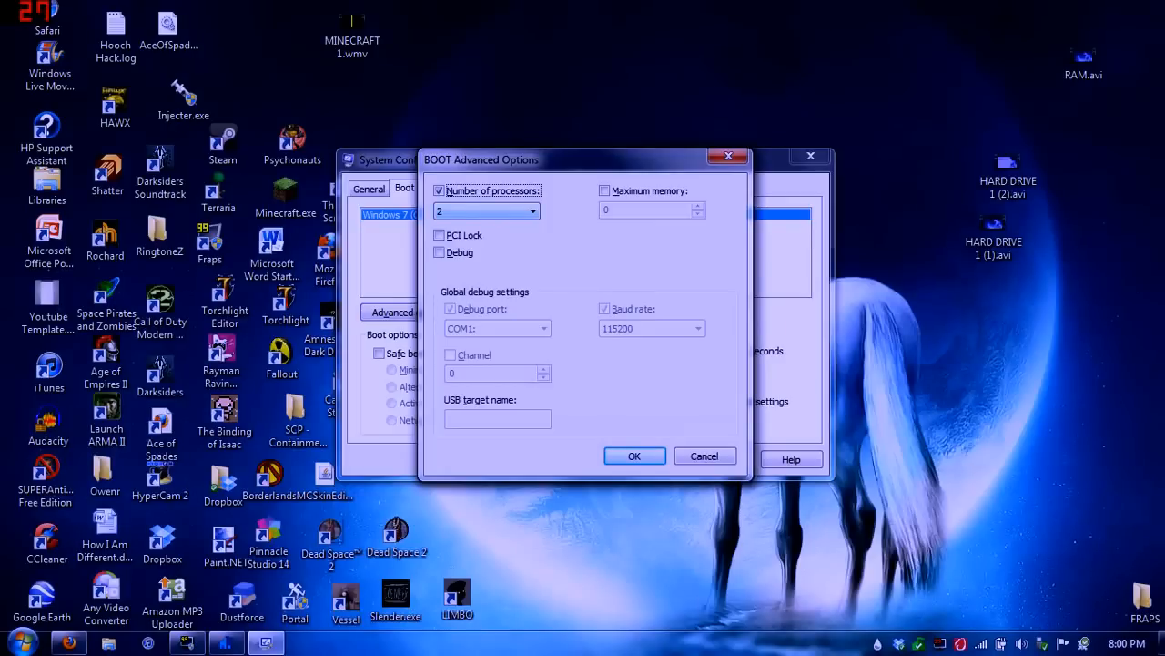
- Limit boot to 2 processors and review the 4096 maximum memory setting
left_click(532, 211)
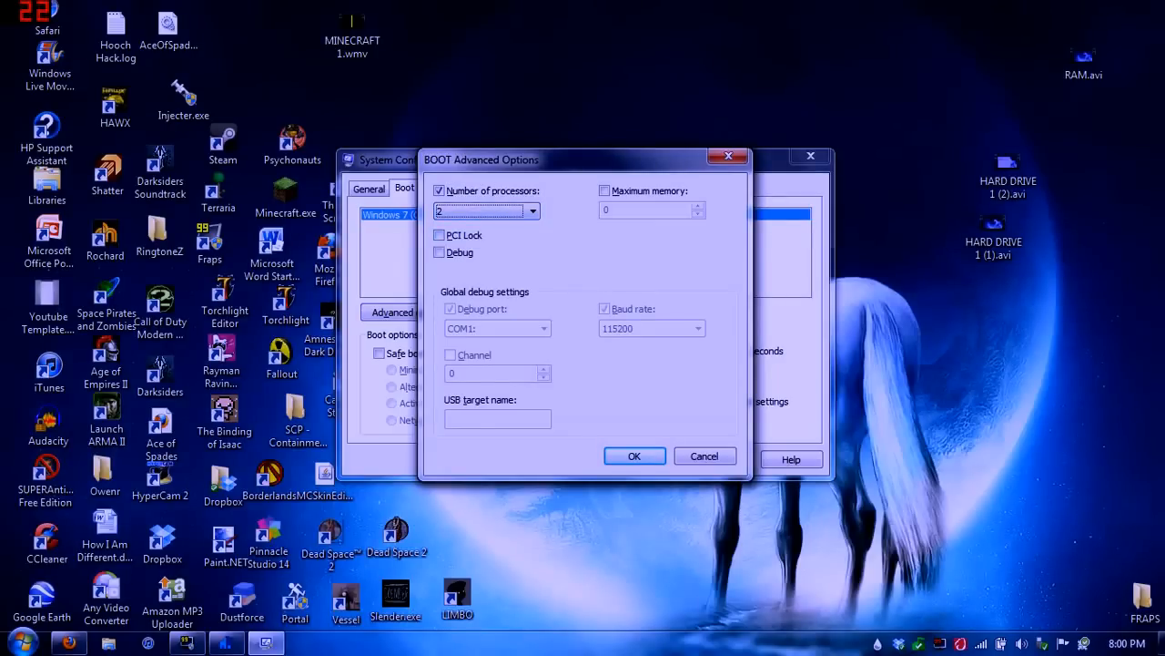
left_click(605, 191)
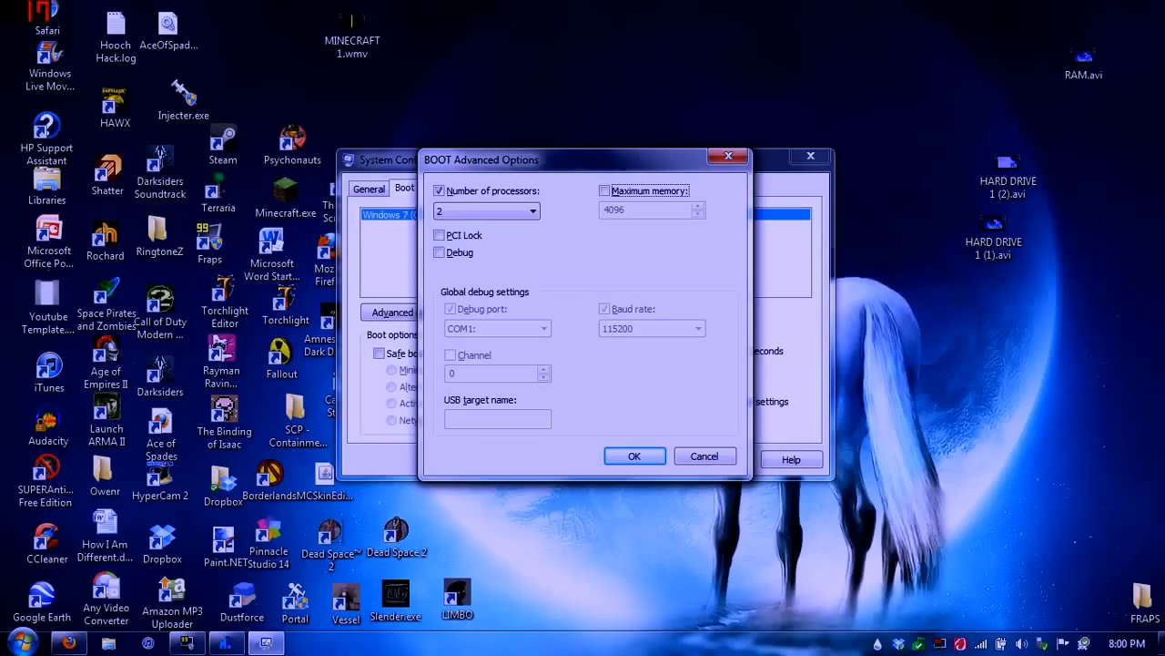
mouse_move(633, 455)
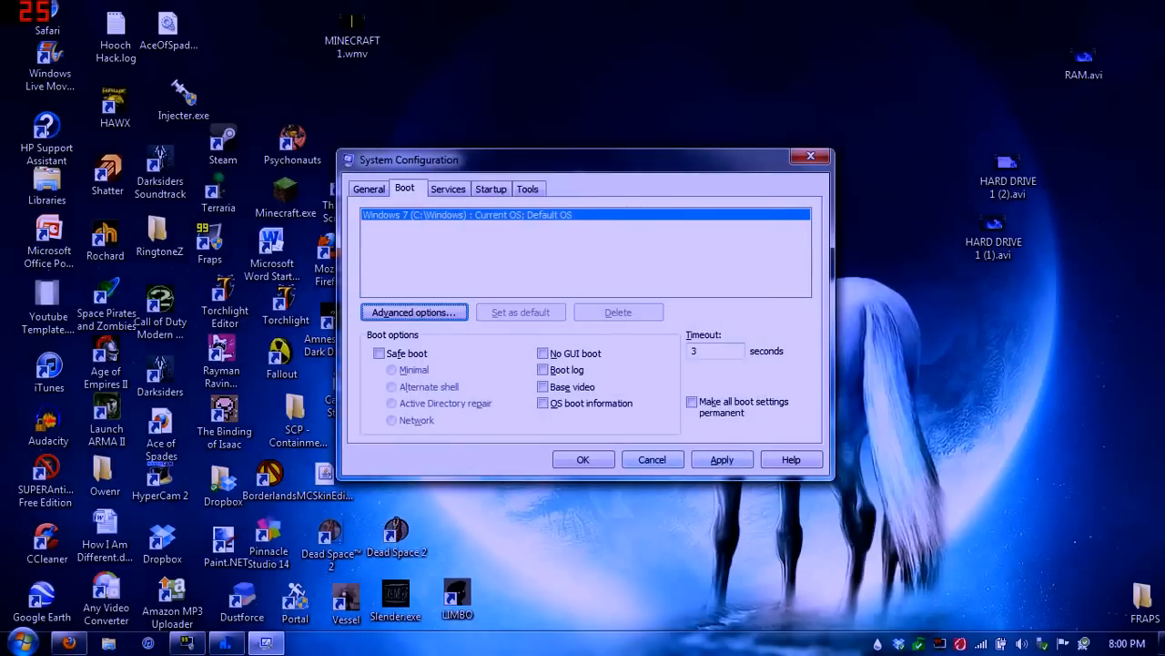
- Enter the boot timeout value and bring up the list of startup items
type("0")
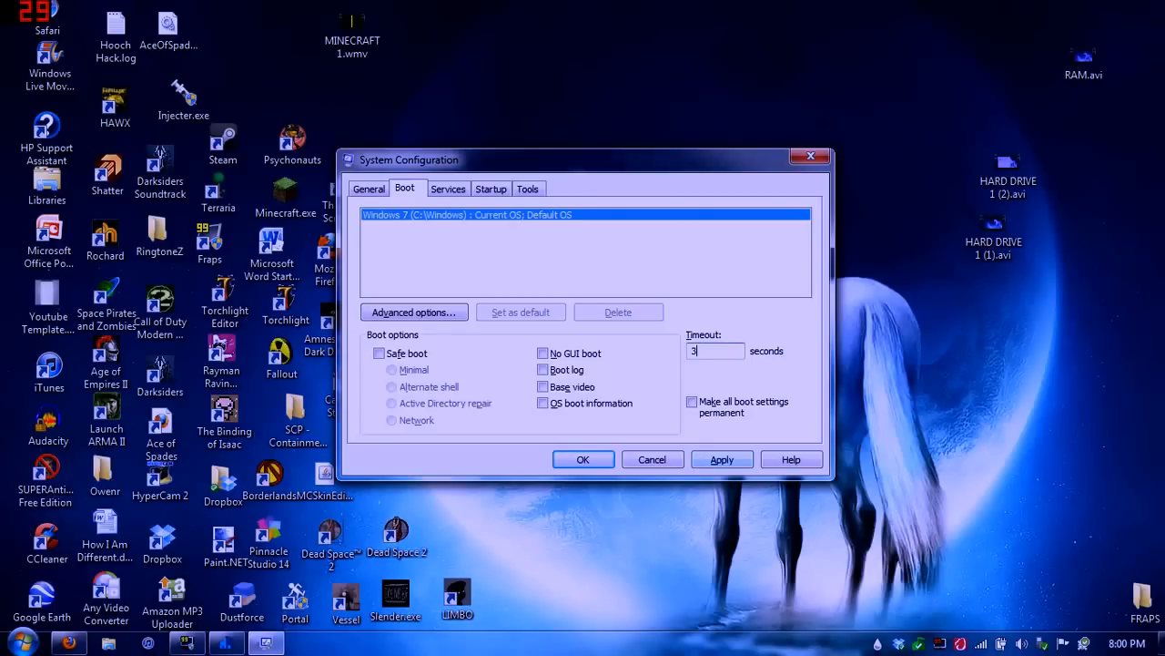
left_click(368, 188)
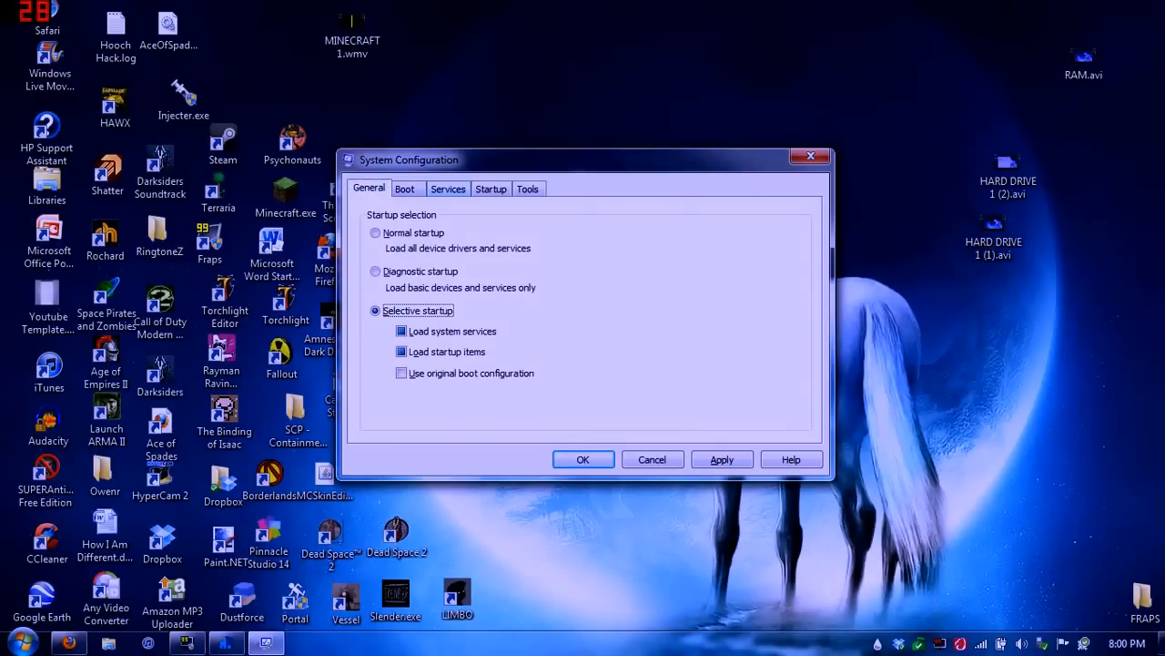
left_click(492, 188)
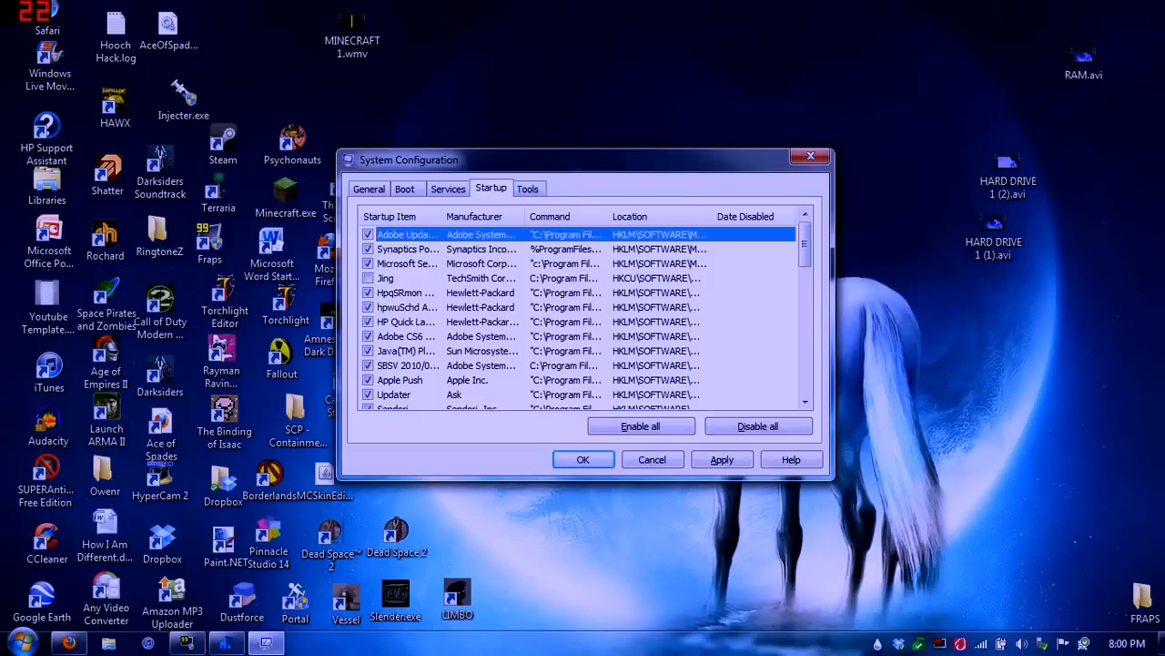
- Review the Adobe, Synaptics, Microsoft and HP startup entries, apply the changes and close System Configuration
scroll("down", 3)
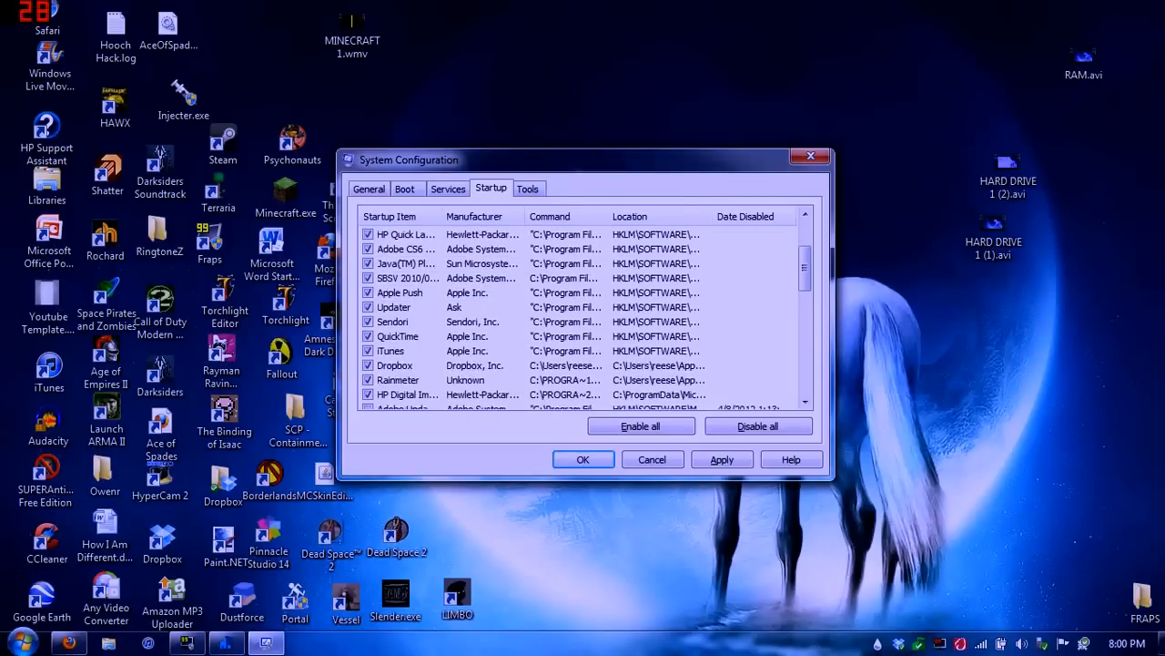
scroll("down", 3)
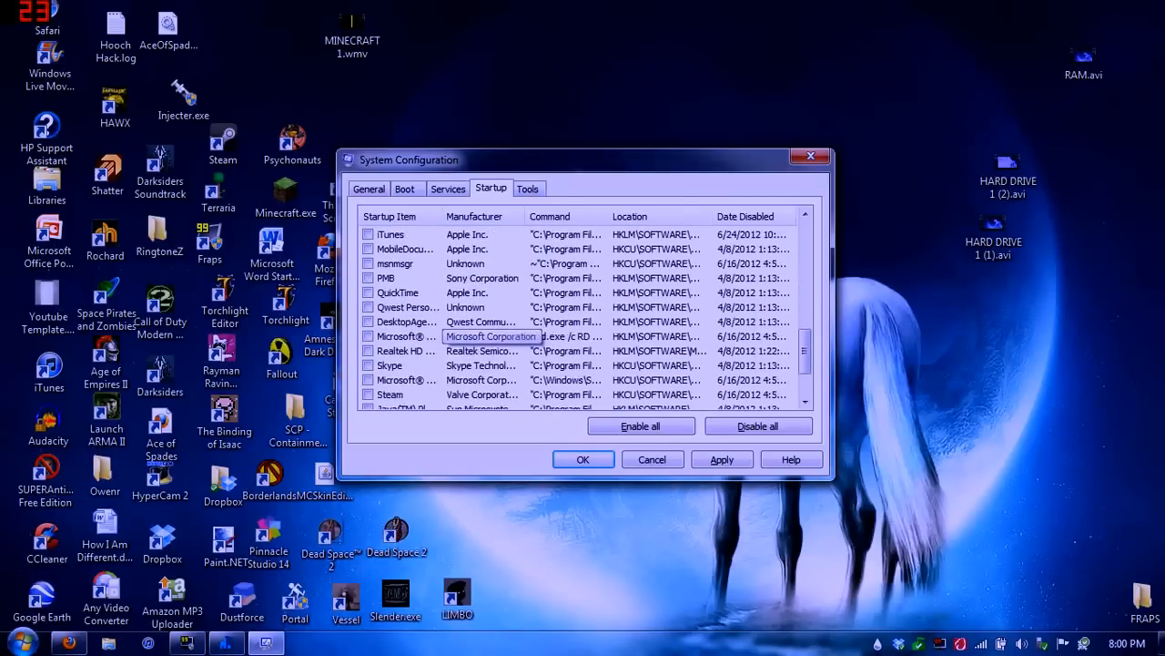
scroll("down", 3)
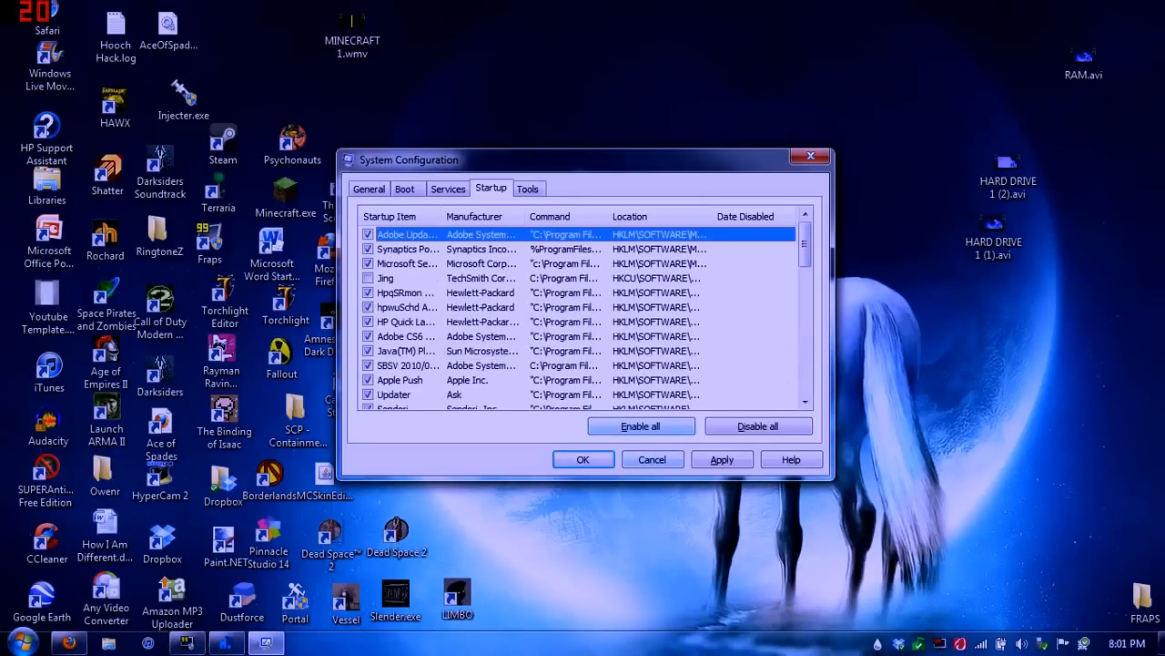
left_click(721, 459)
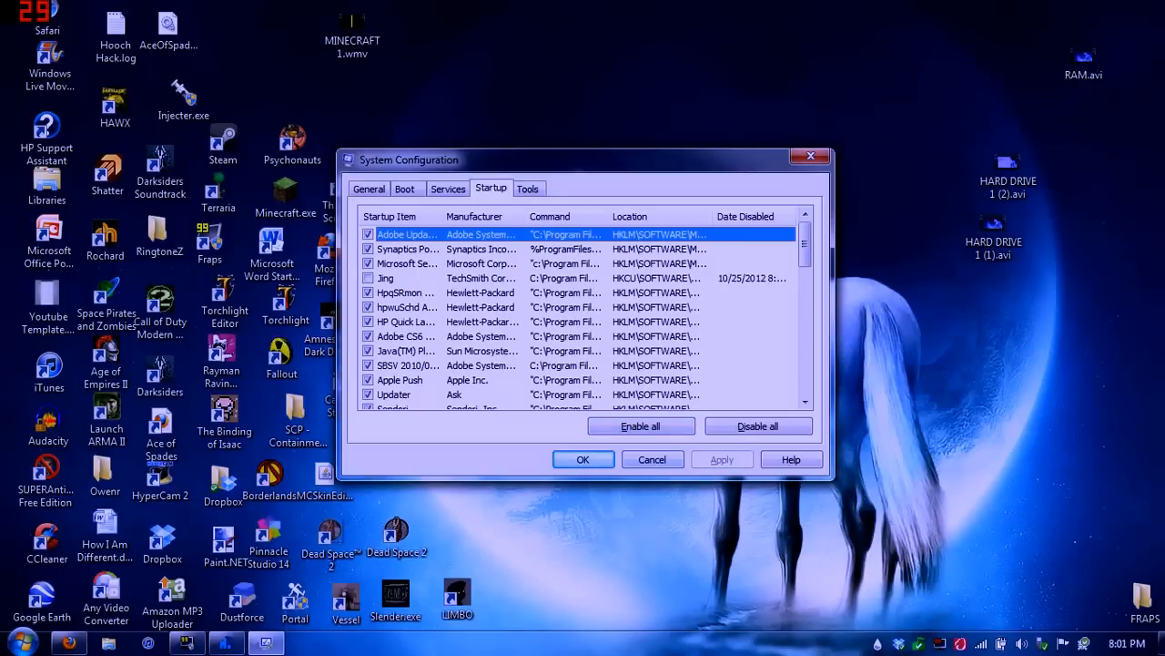
left_click(404, 188)
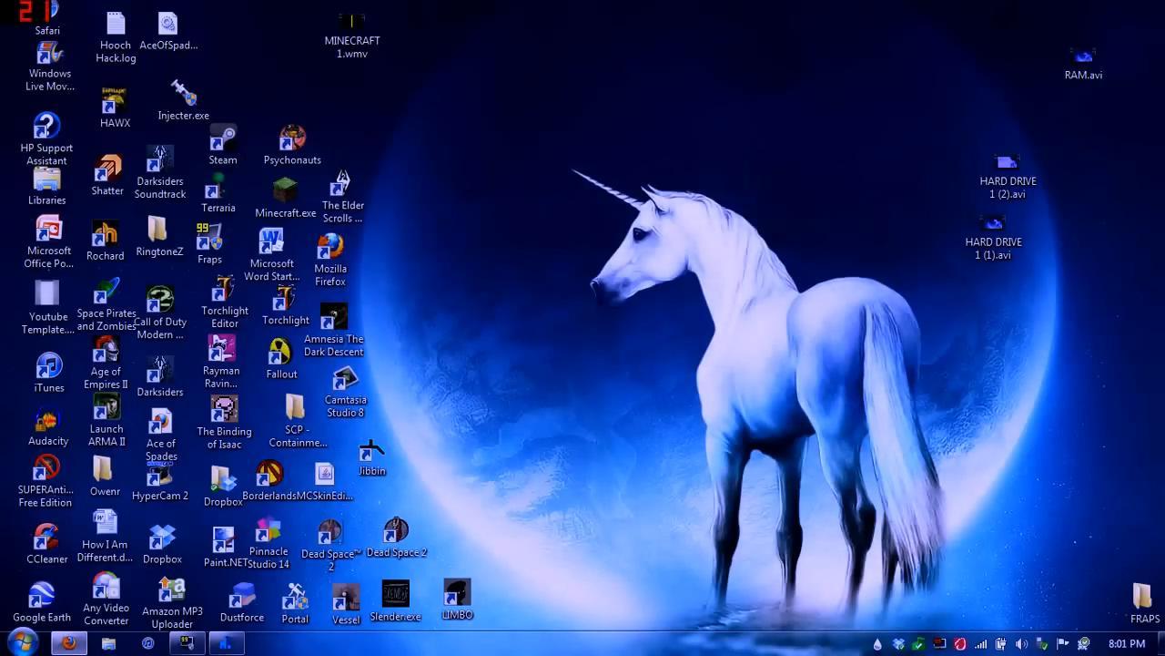
left_click(47, 537)
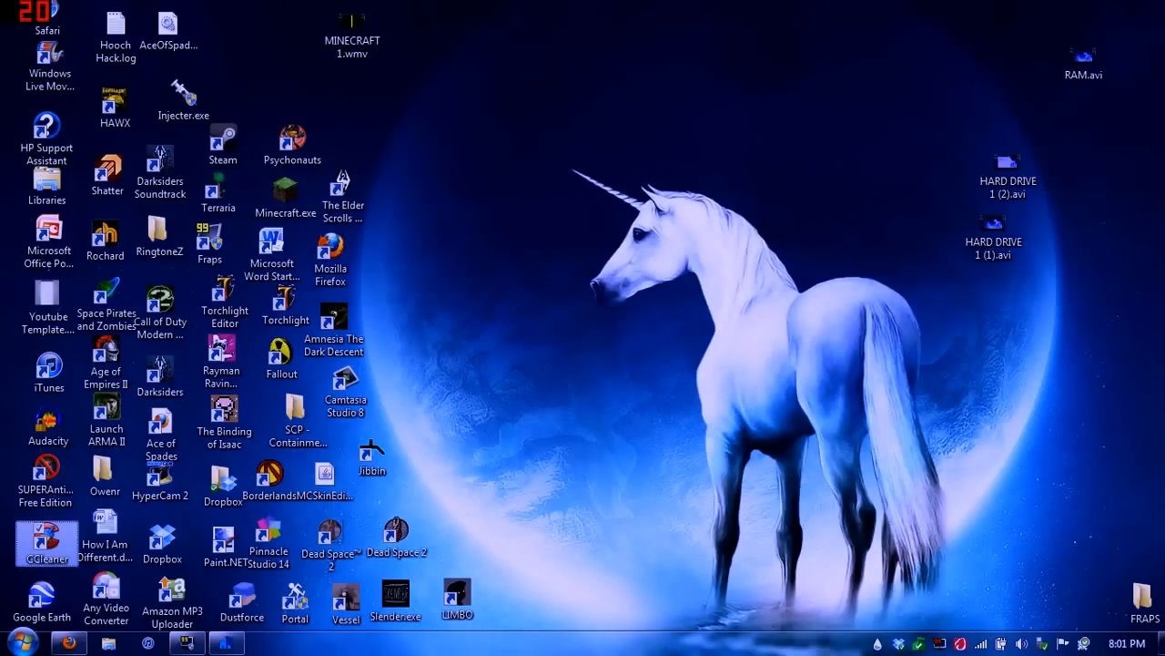
double_click(48, 543)
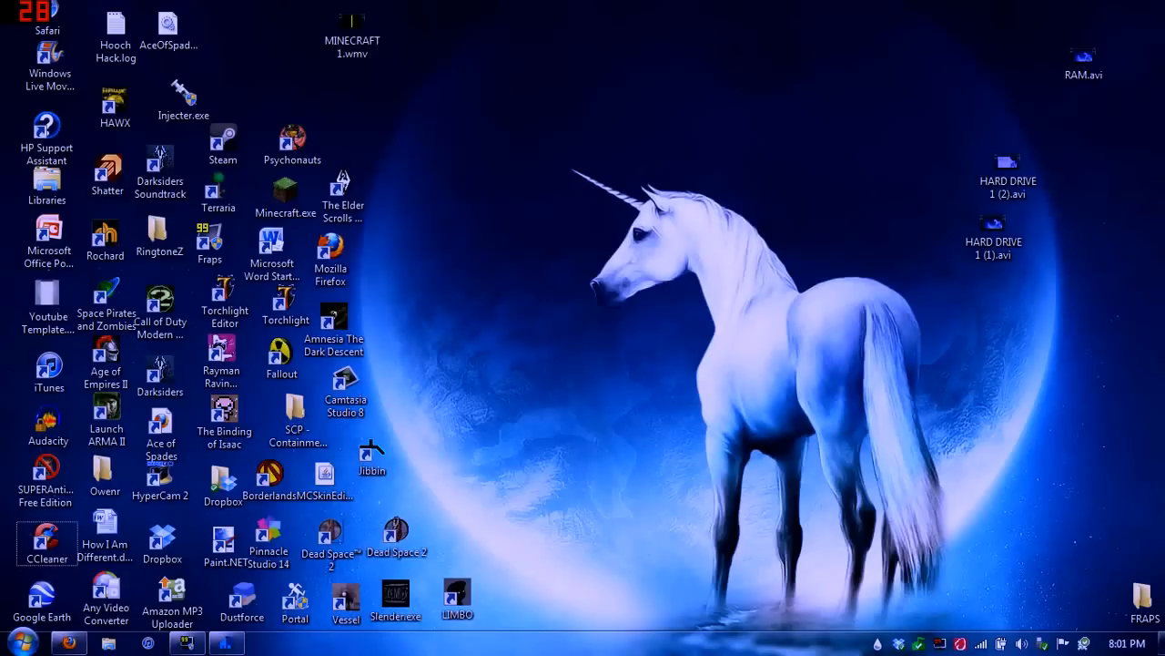
left_click(47, 537)
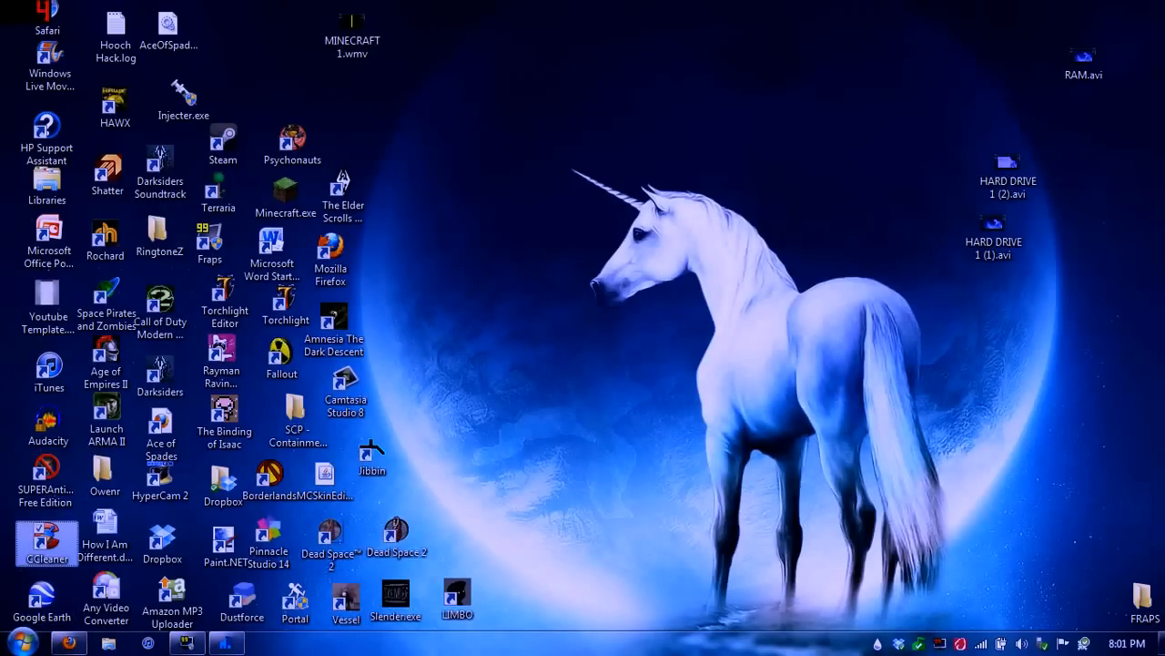
double_click(48, 543)
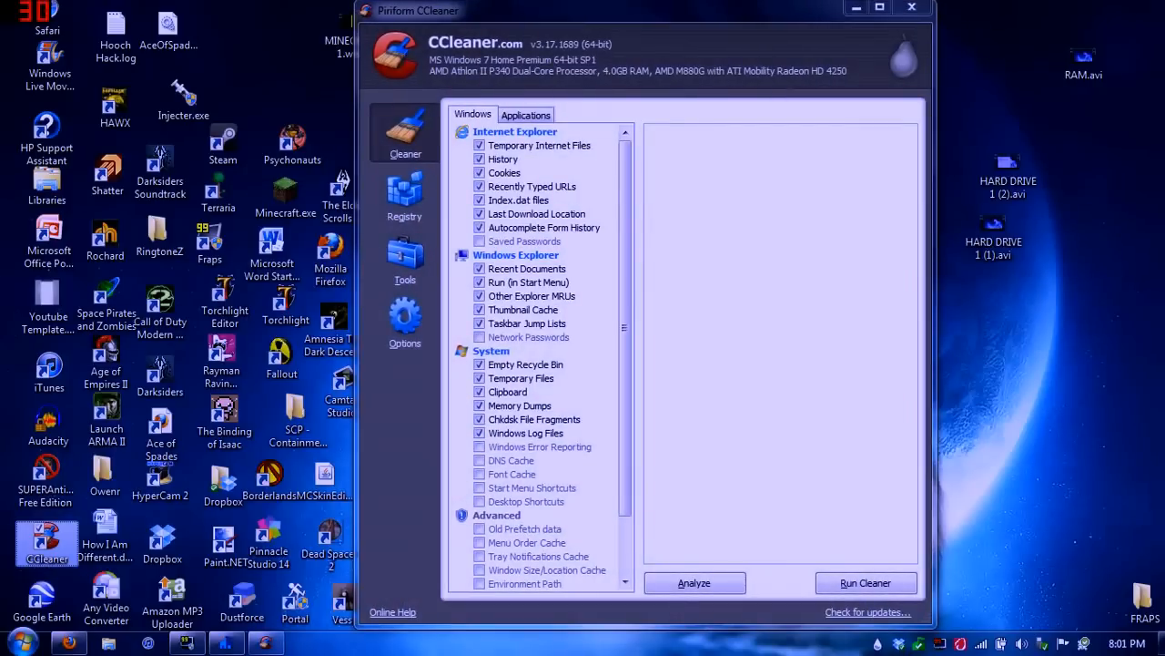
left_click(910, 7)
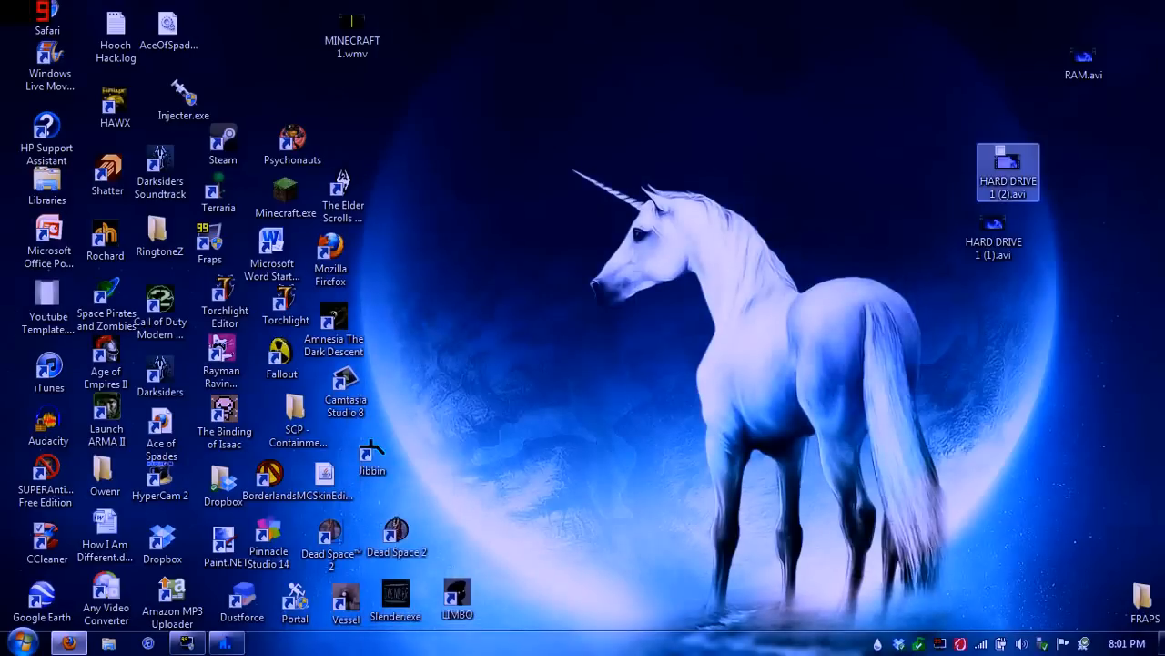